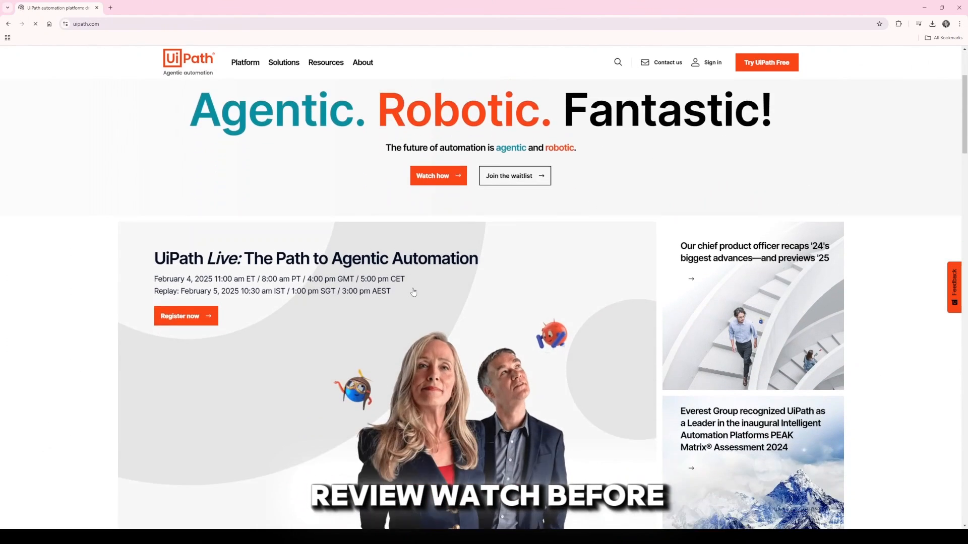
Step: Scroll the UiPath homepage past the hero and customer gallery to the industry showcase
scroll("down", 3)
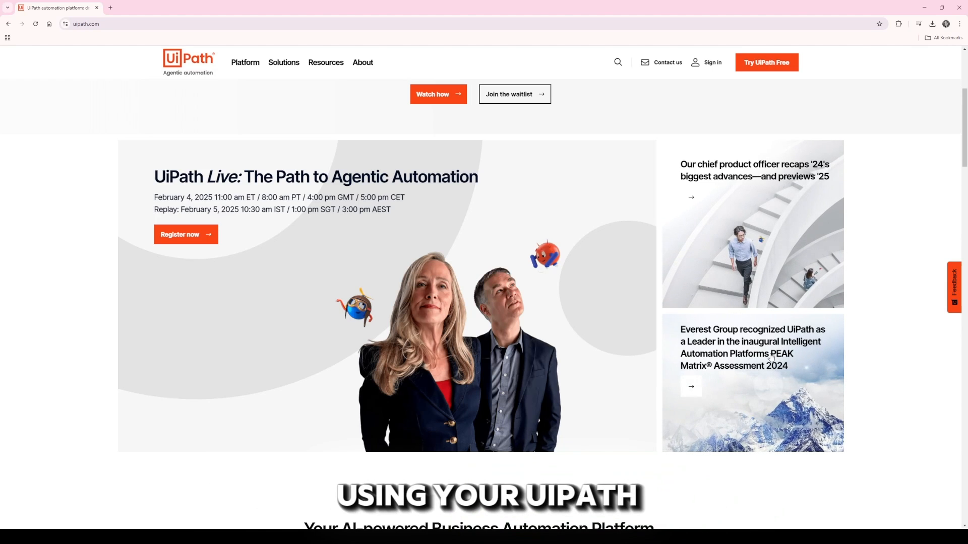
scroll("down", 3)
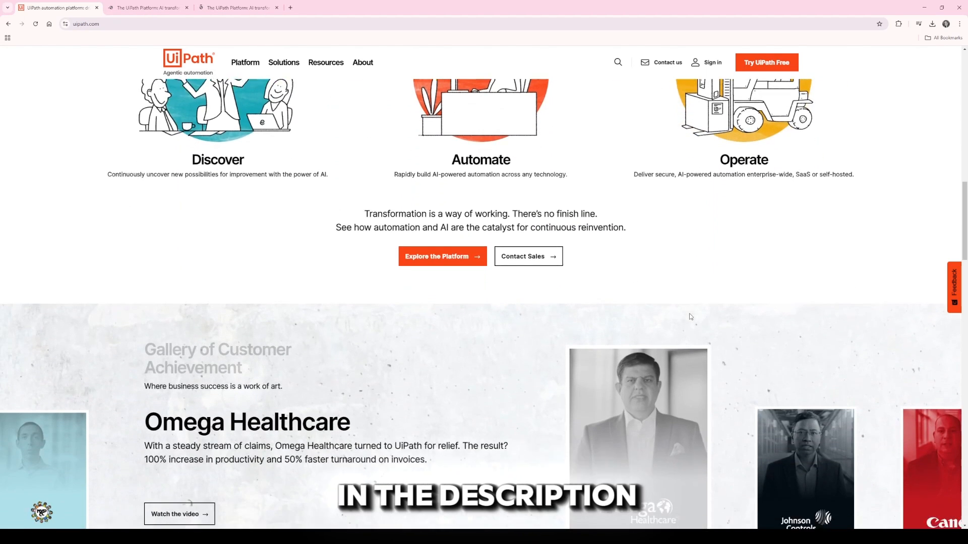
scroll("down", 3)
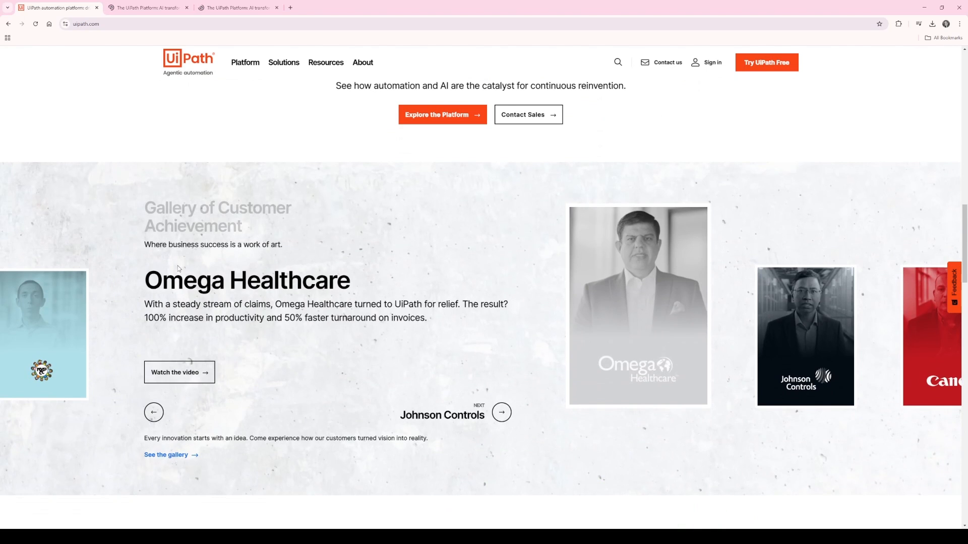
scroll("down", 3)
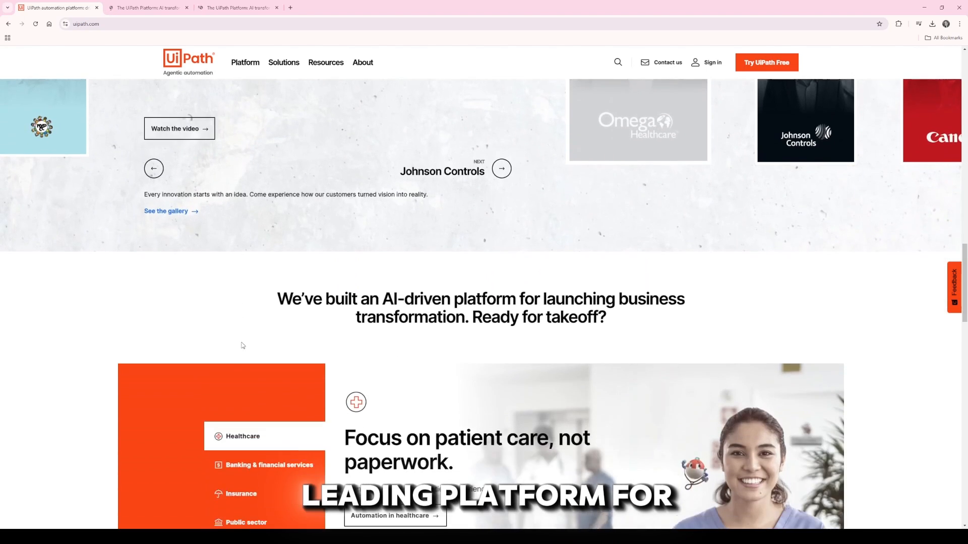
scroll("down", 3)
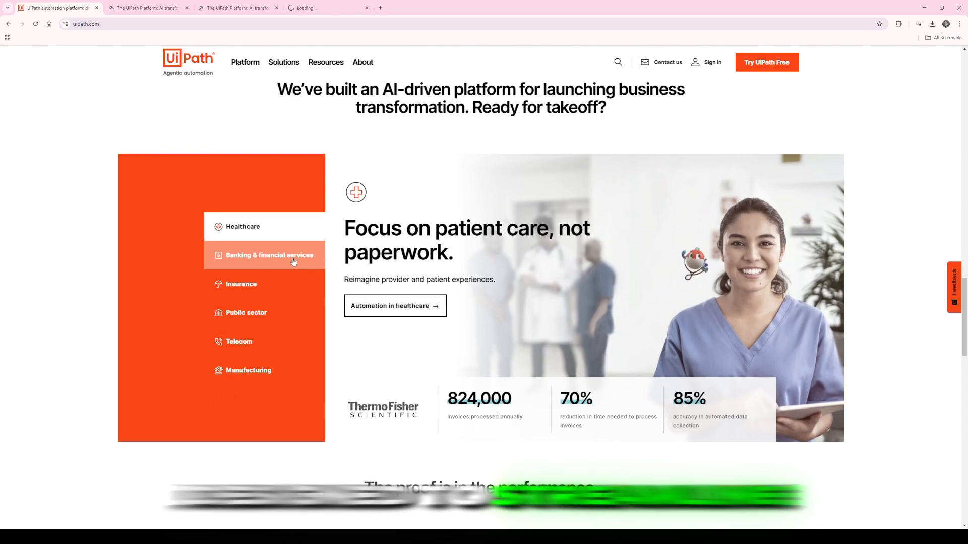
Step: Browse the banking, public sector, telecom and manufacturing showcases, opening banking automation in a new tab
left_click(269, 255)
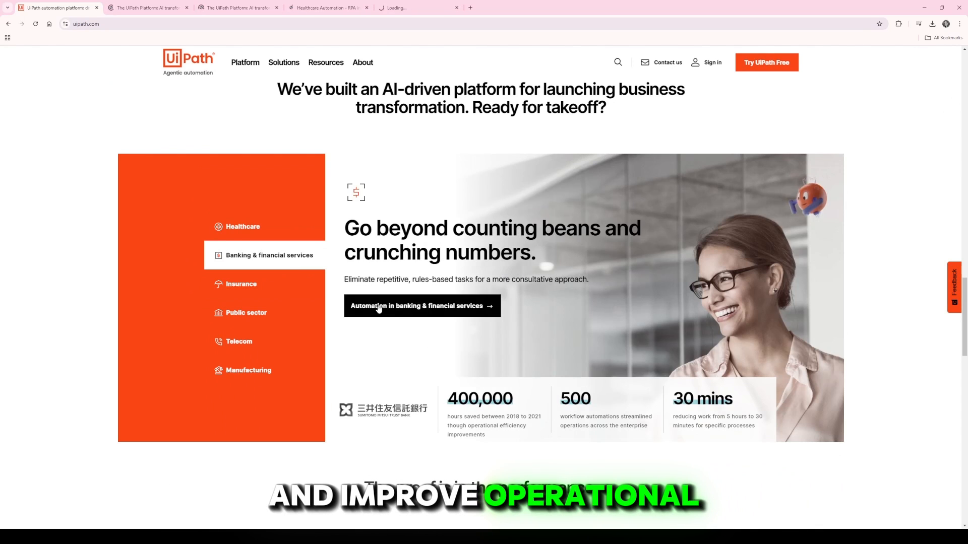
left_click(240, 284)
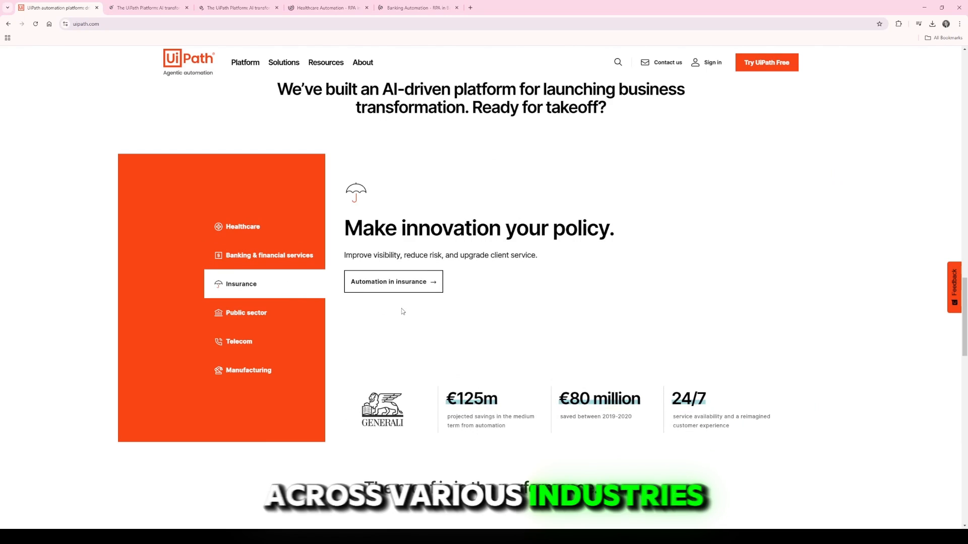
left_click(245, 312)
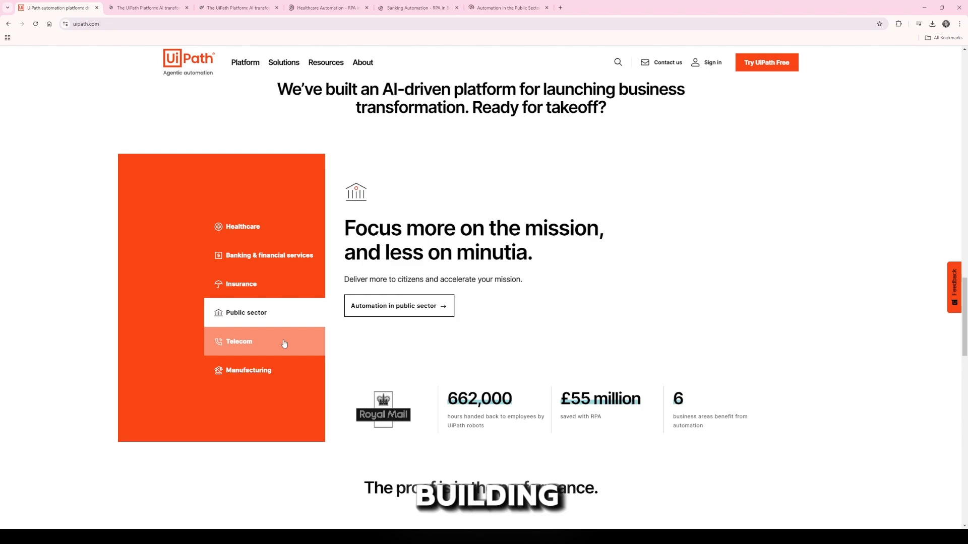
left_click(248, 369)
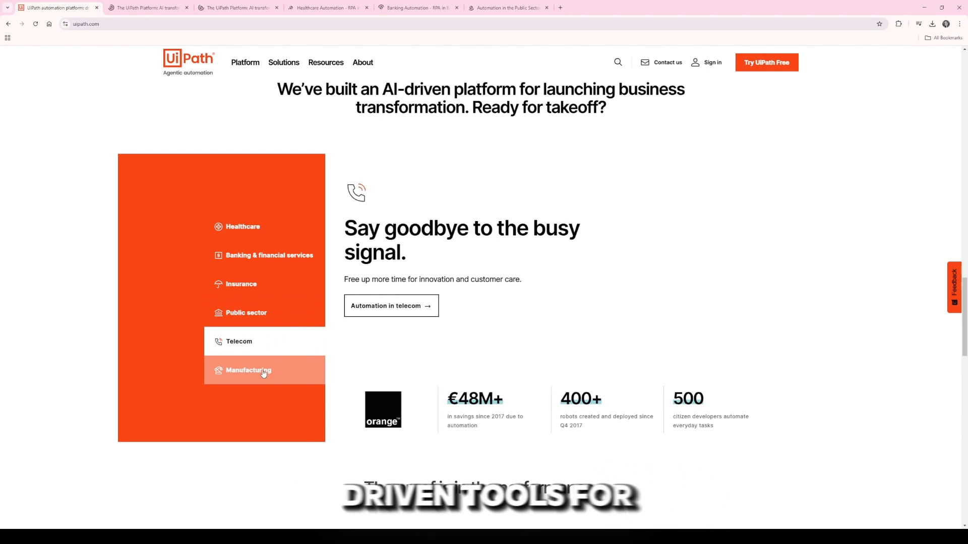
left_click(248, 370)
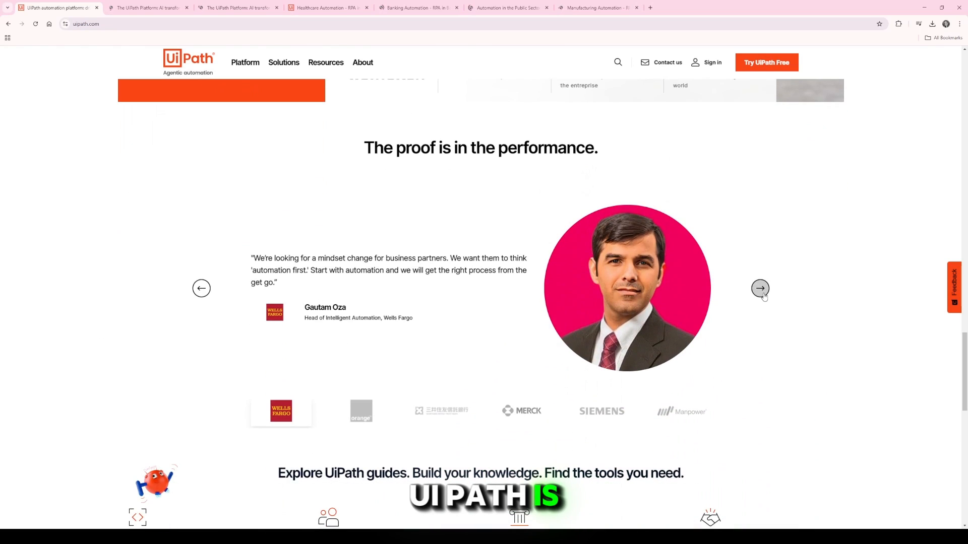
Step: View the next customer testimonial, scroll to the footer, and switch to the Platform tab
left_click(760, 288)
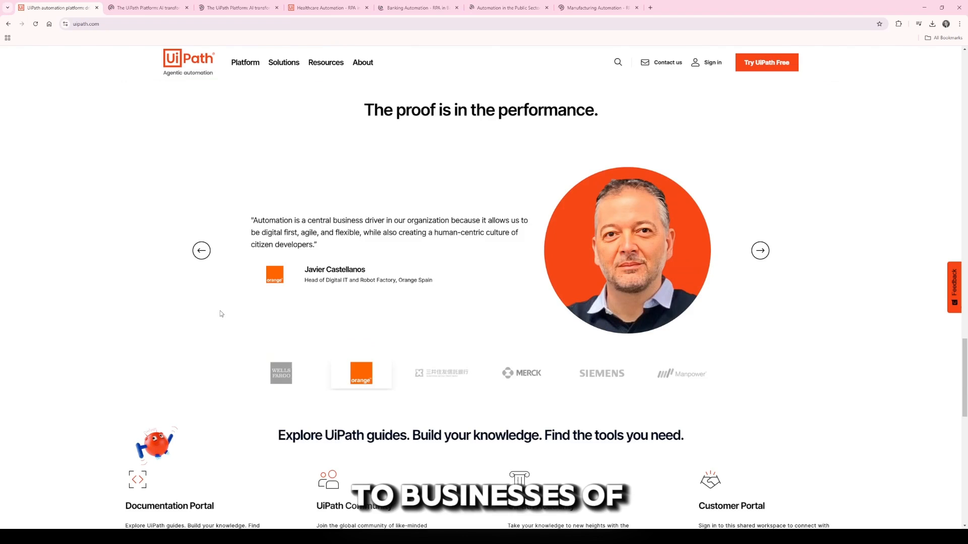
scroll("down", 3)
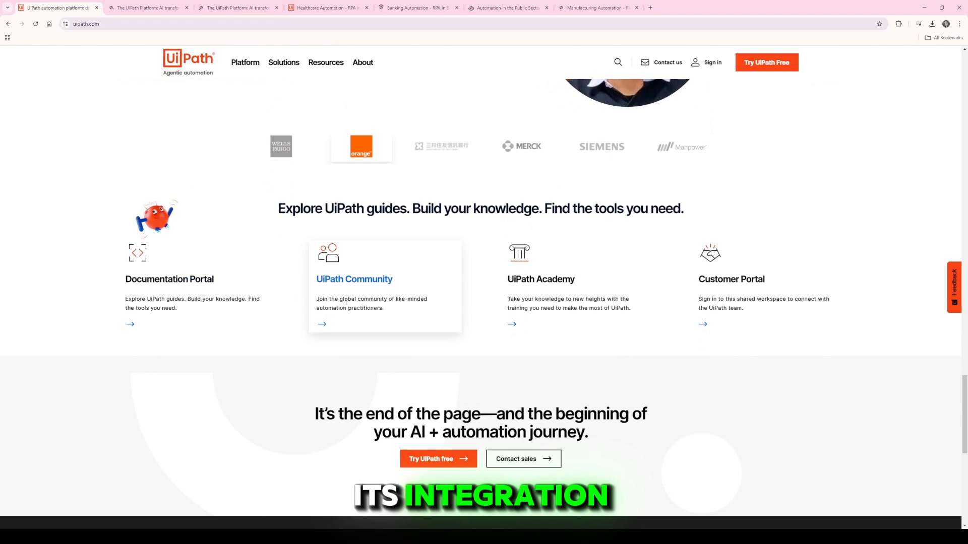
mouse_move(753, 299)
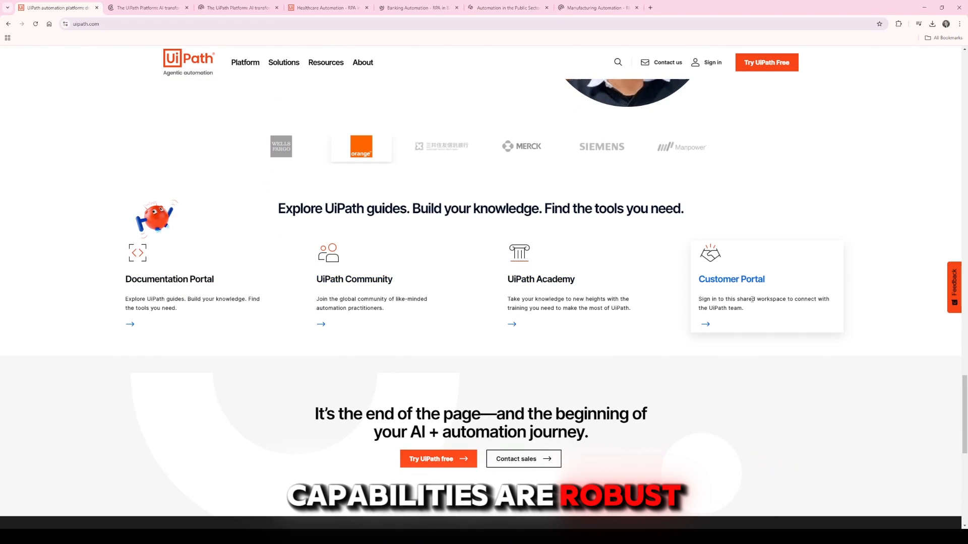
scroll("down", 3)
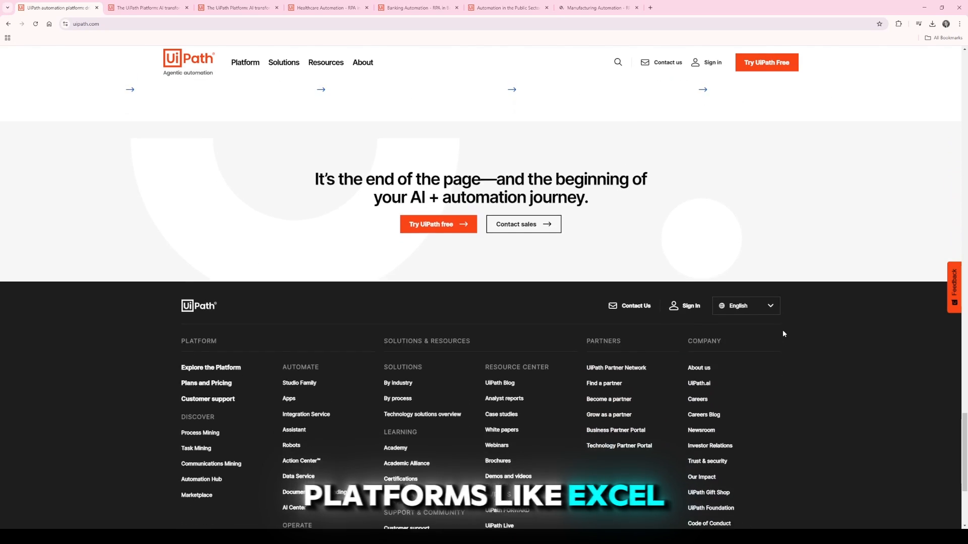
left_click(147, 7)
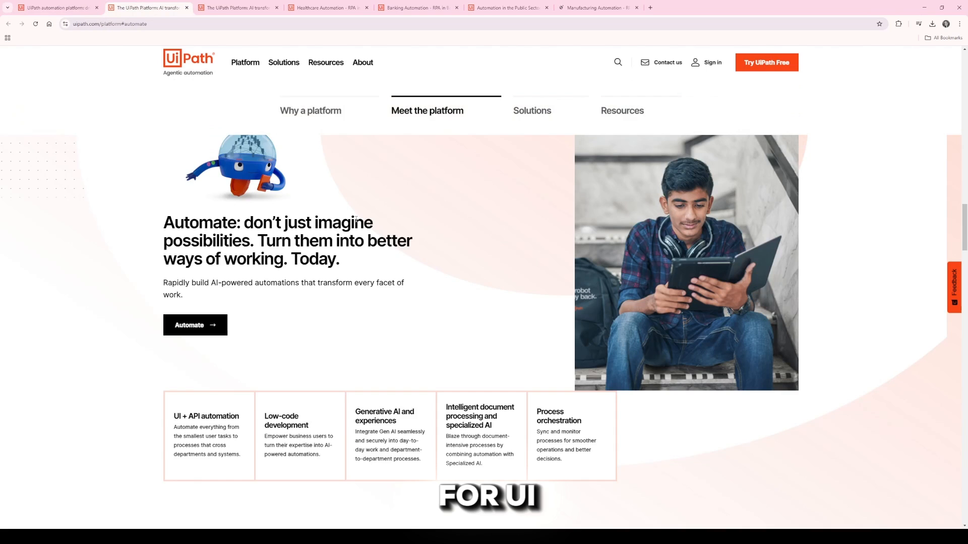
Step: Review the Platform page's Automate, Operate and Discover sections, then close the video and Platform tabs
scroll("down", 3)
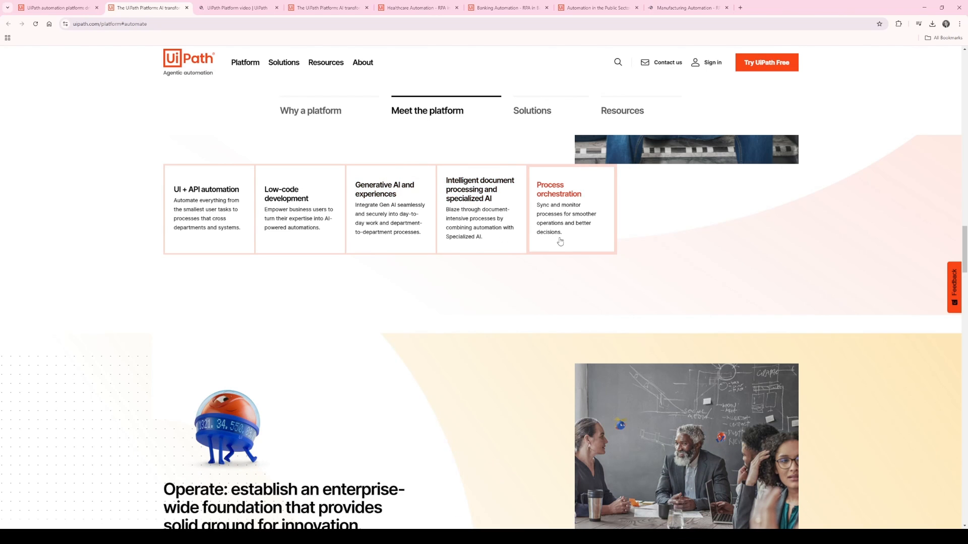
scroll("down", 3)
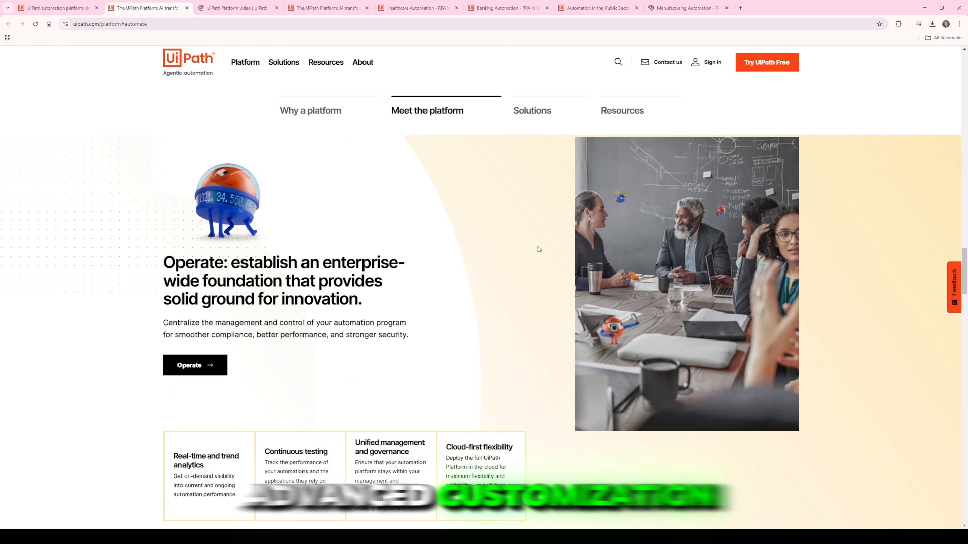
left_click(325, 63)
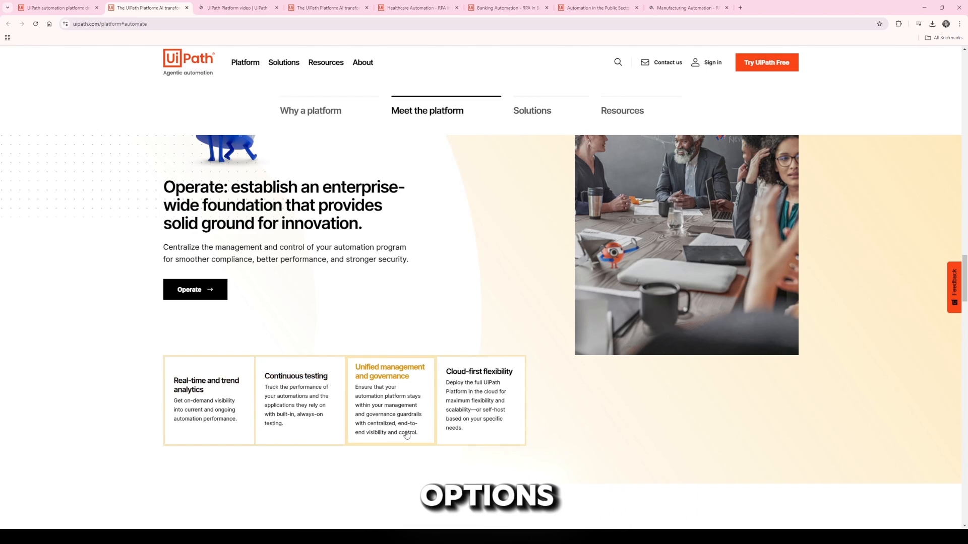
scroll("down", 3)
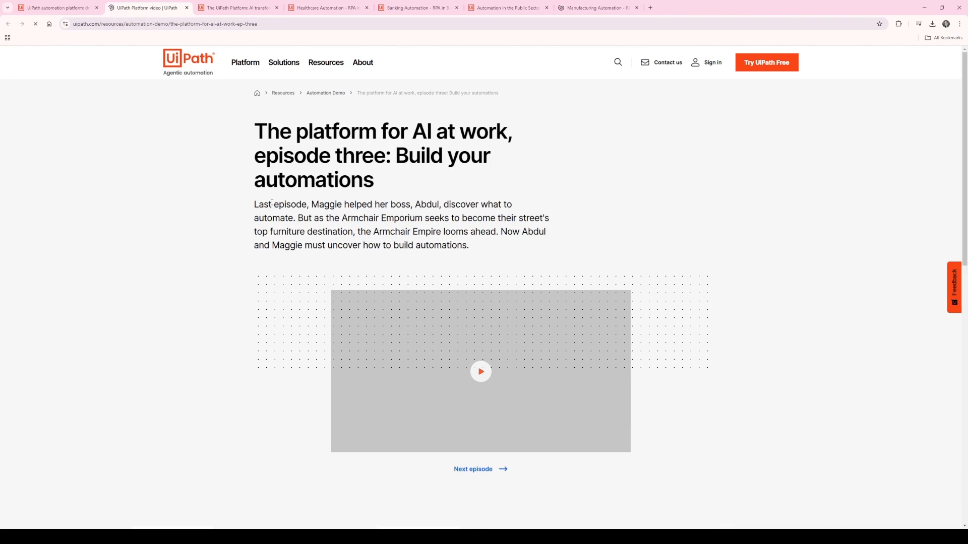
scroll("down", 3)
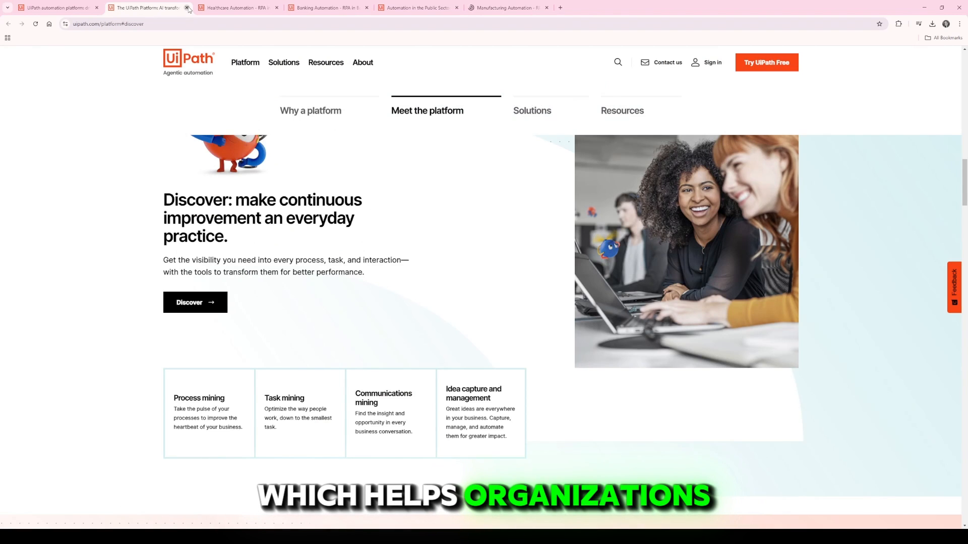
left_click(187, 8)
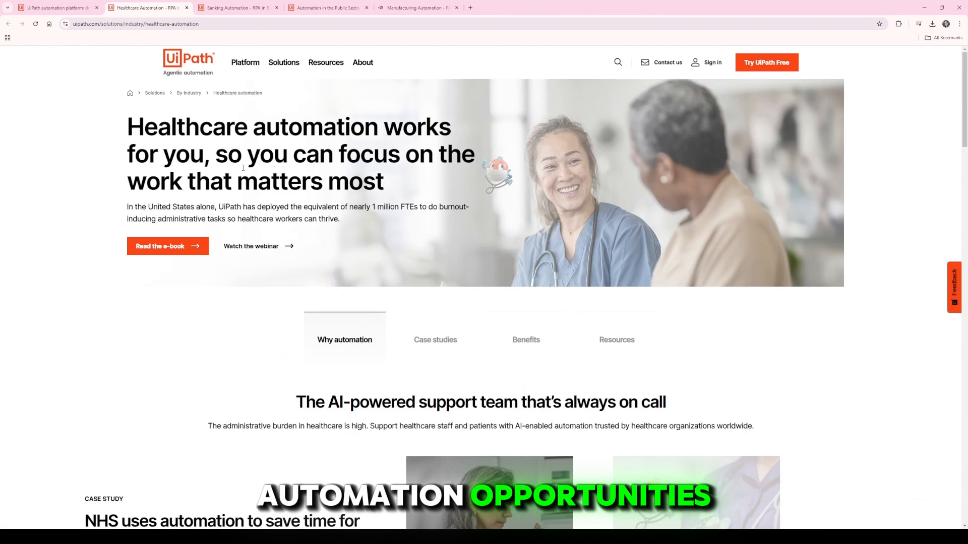
Step: Scroll through the Healthcare Automation page down to its closing resources section
scroll("down", 3)
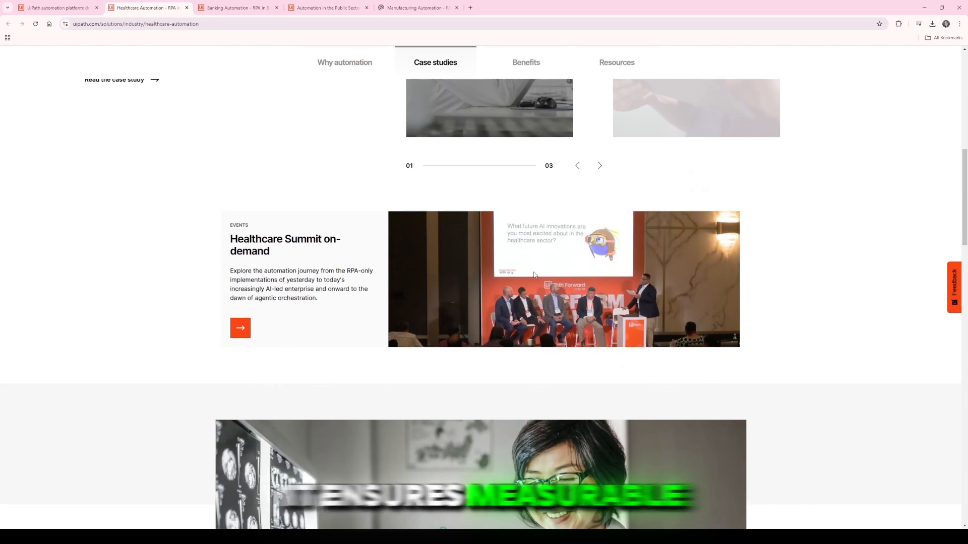
scroll("down", 3)
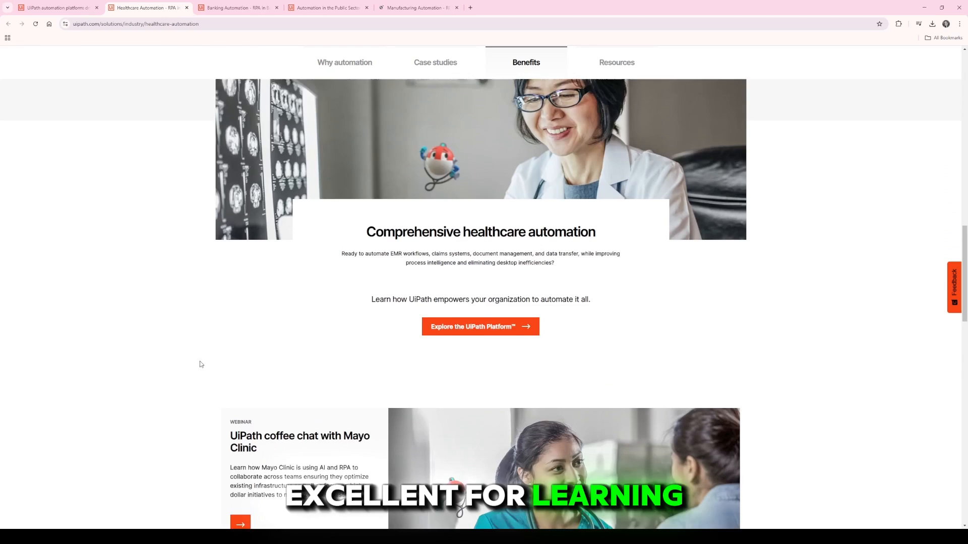
scroll("down", 3)
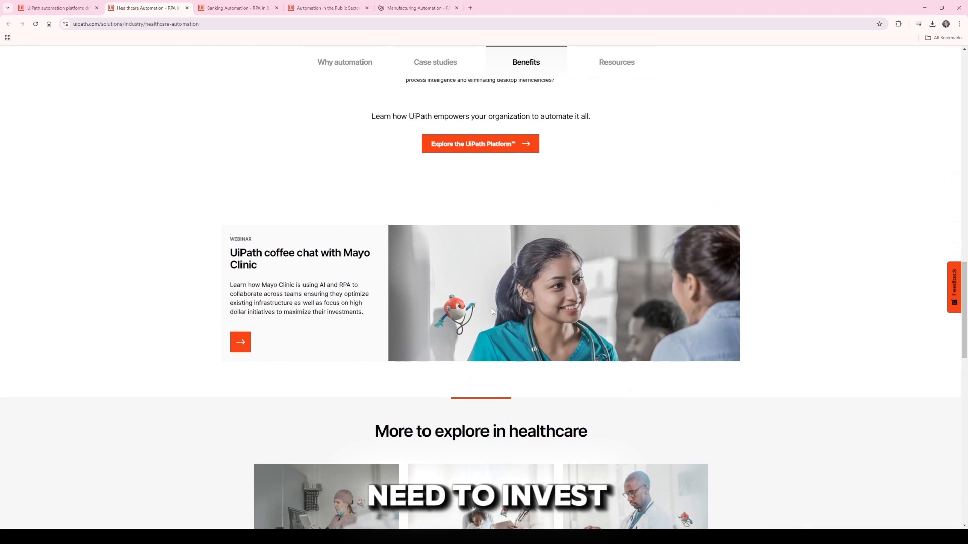
scroll("down", 3)
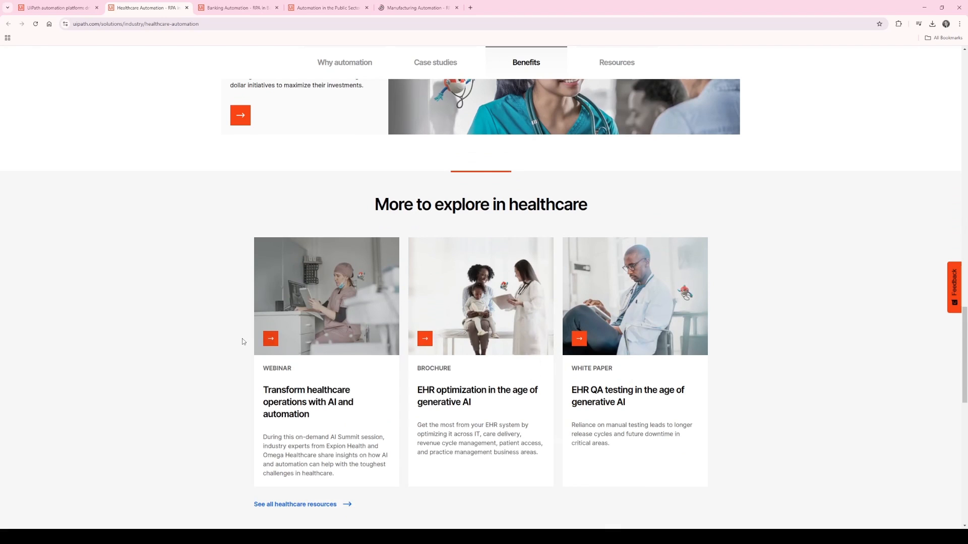
scroll("down", 3)
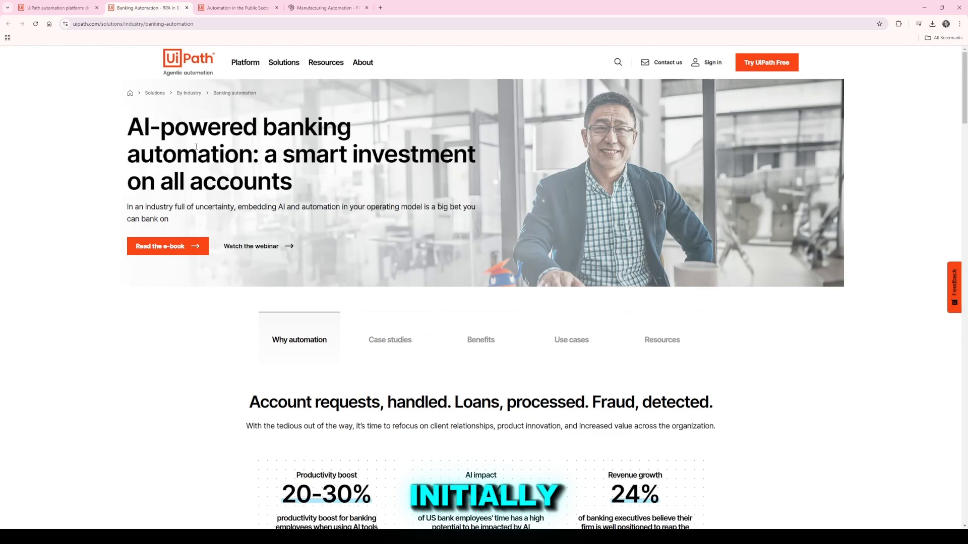
Step: Scroll past banking stats, case studies and benefits, then show the Customer experience solution area
scroll("down", 3)
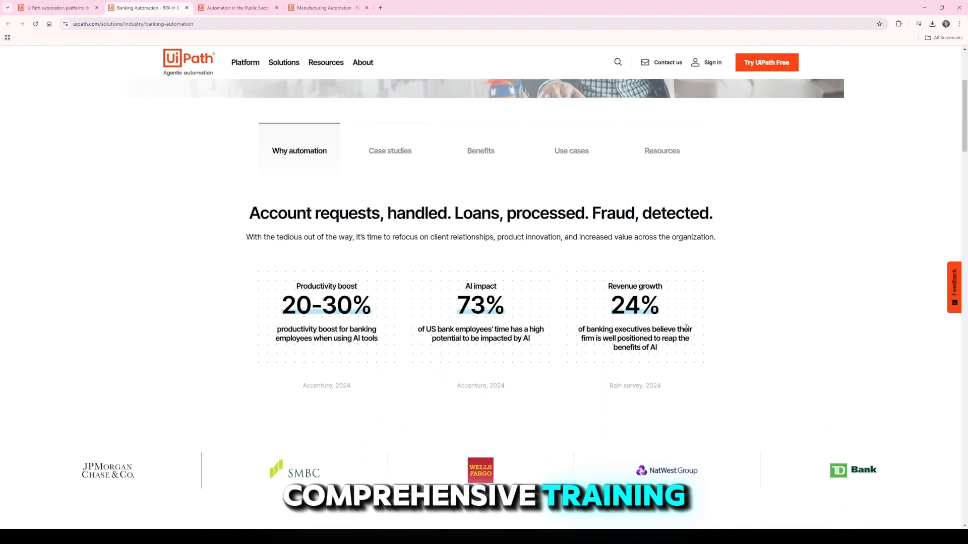
scroll("down", 3)
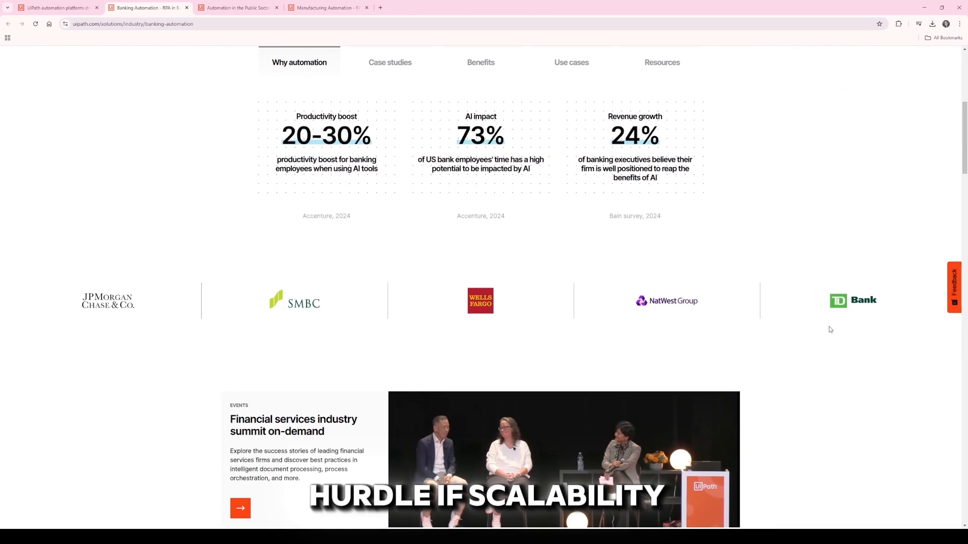
scroll("down", 3)
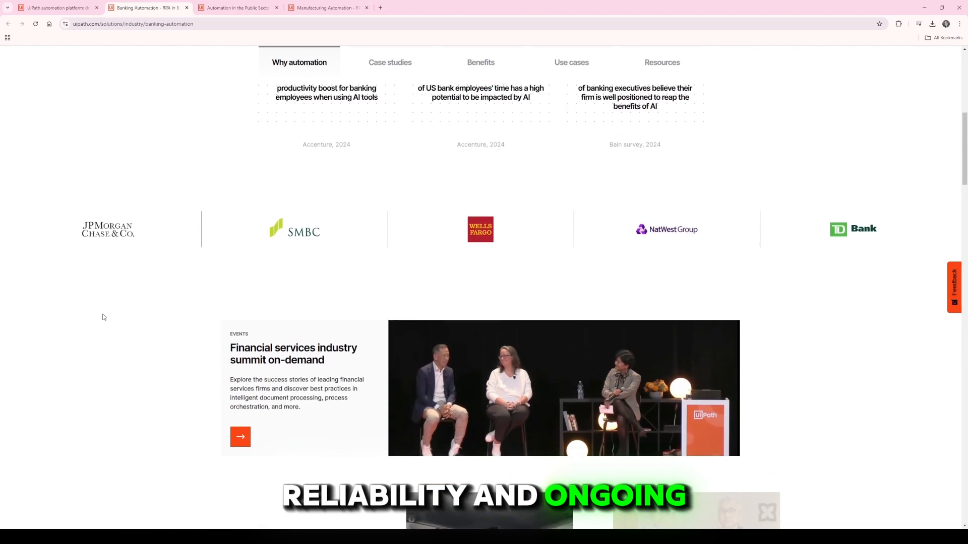
scroll("down", 3)
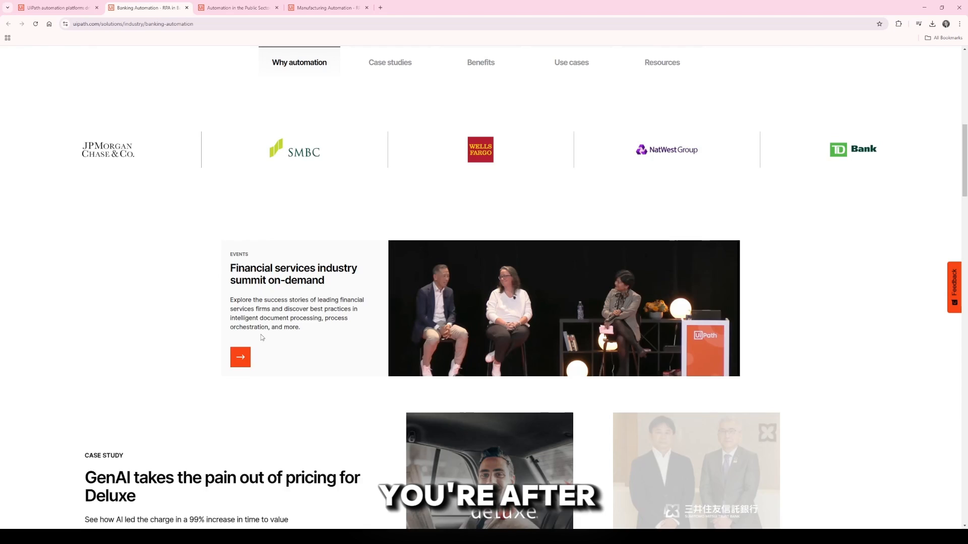
scroll("down", 3)
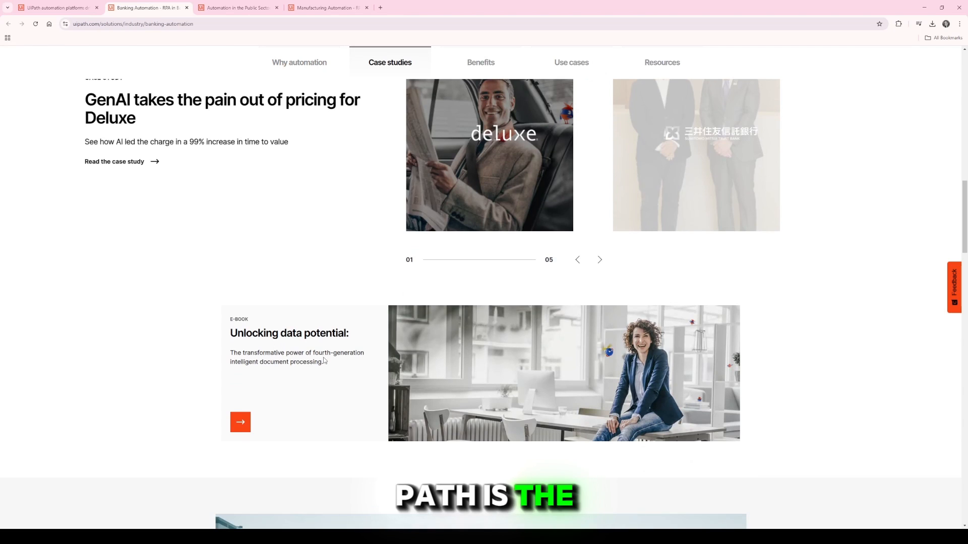
scroll("down", 3)
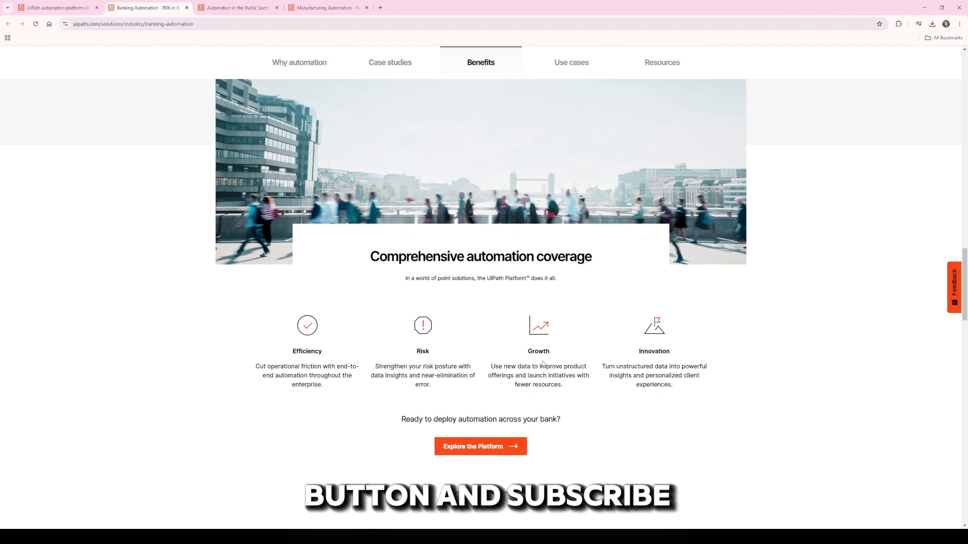
scroll("down", 3)
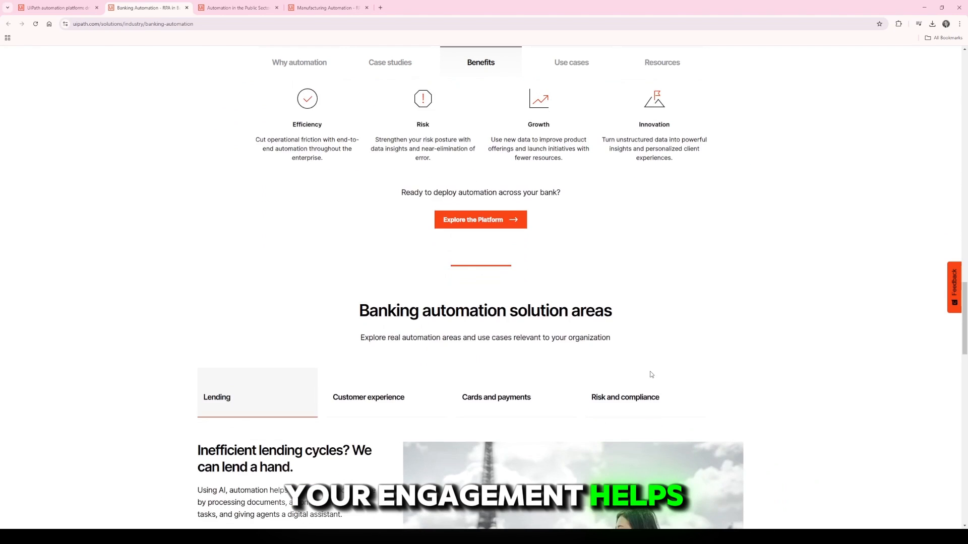
scroll("down", 3)
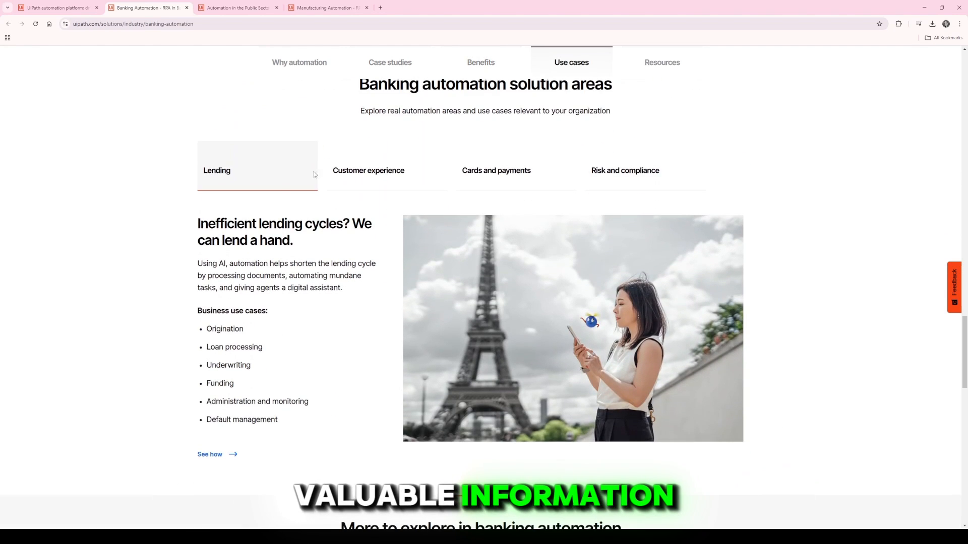
left_click(368, 170)
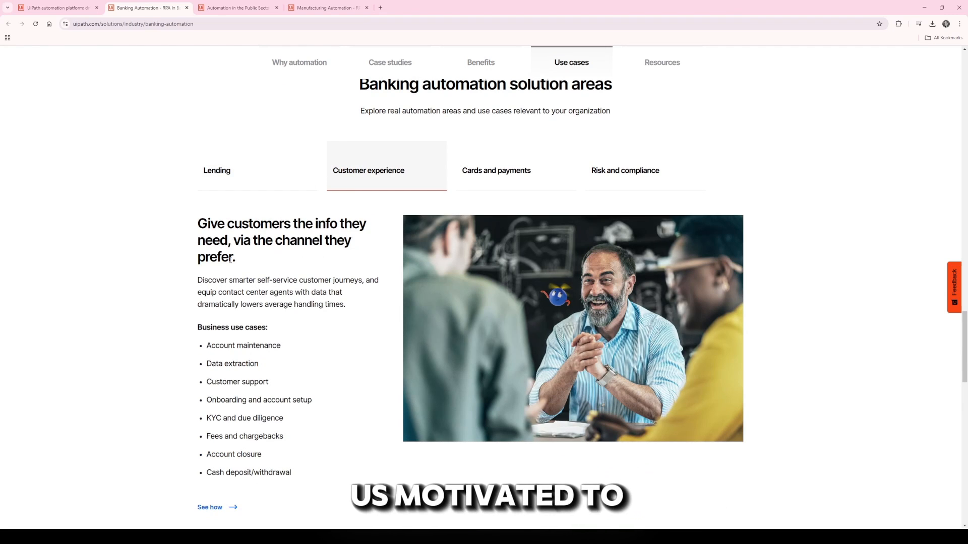